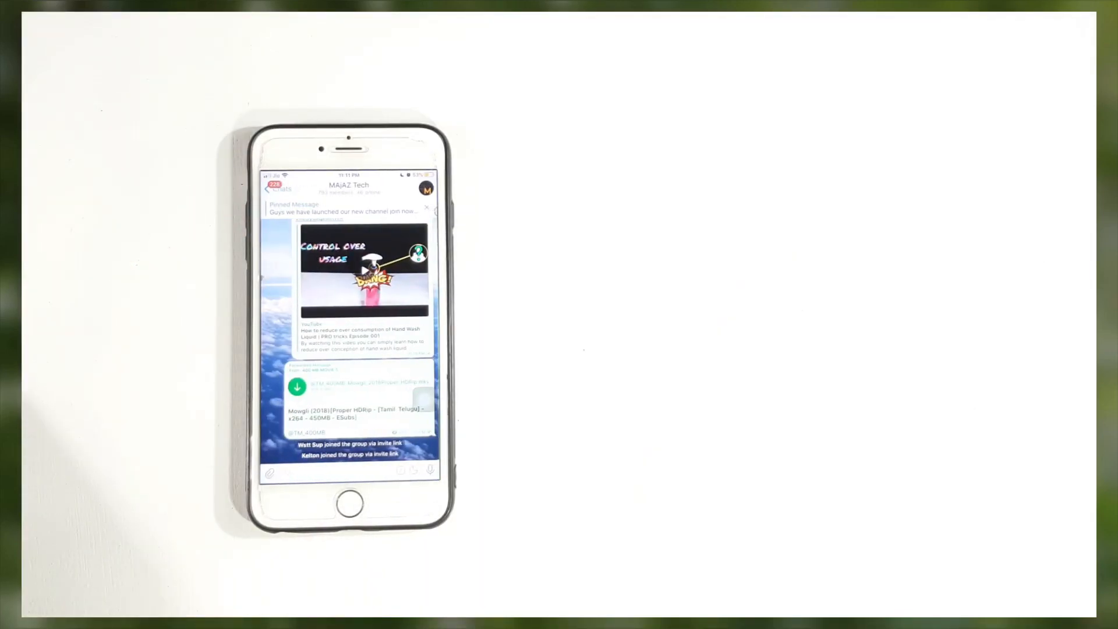
Launch Telegram from the dock and bring up the MAJAZ Tech group chat with its recent messages.
{"action": "left_click", "coordinate": [297, 386]}
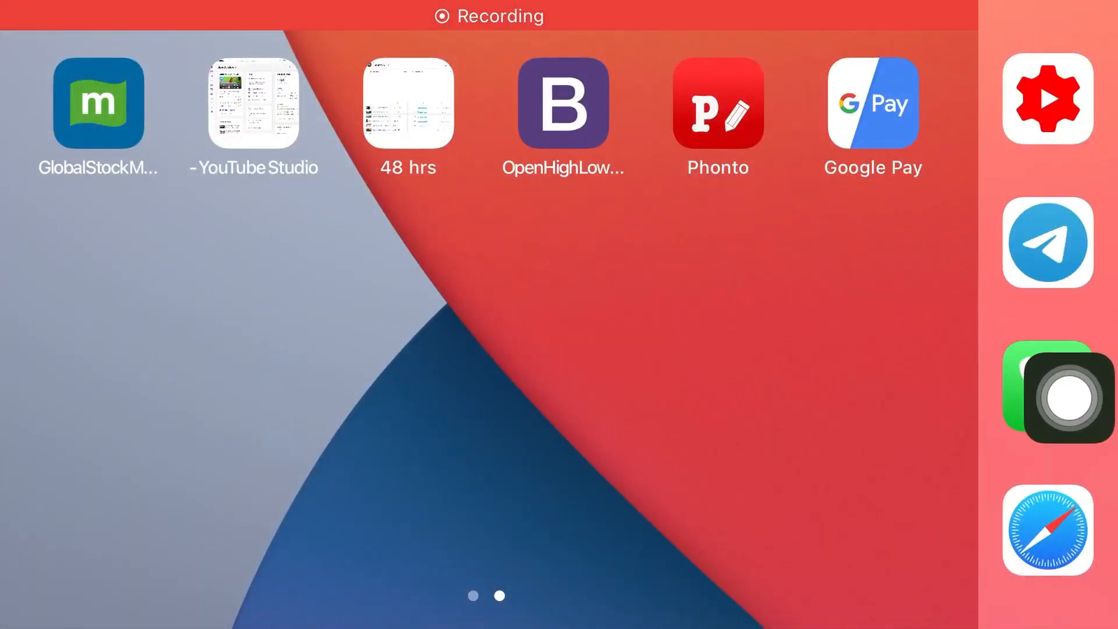
{"action": "left_click", "coordinate": [1047, 243]}
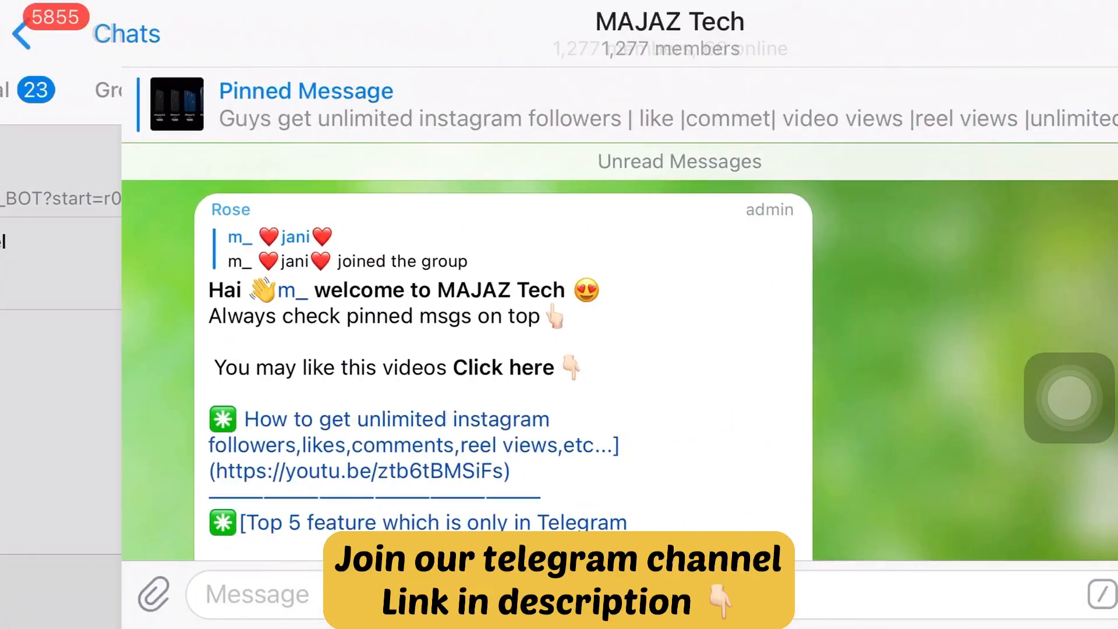
{"action": "scroll", "scroll_direction": "down", "scroll_amount": 3}
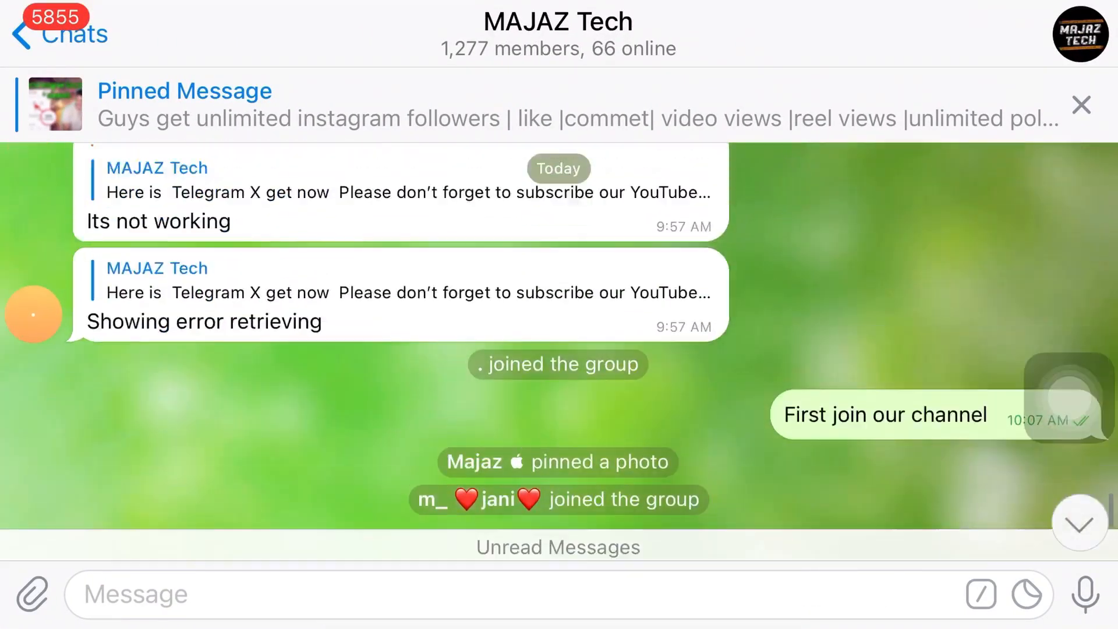